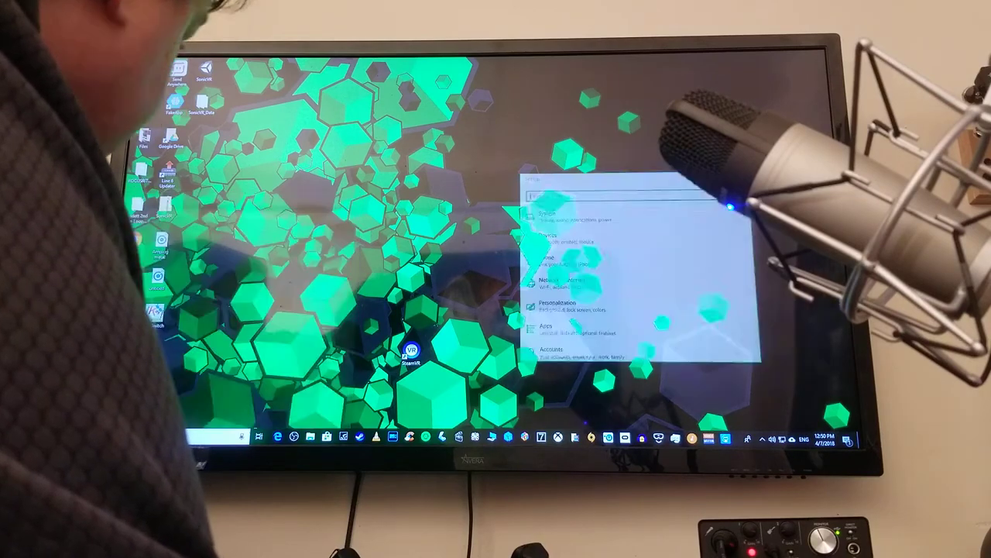
Reach the Cortana section from the Settings category list
scroll("down", 3)
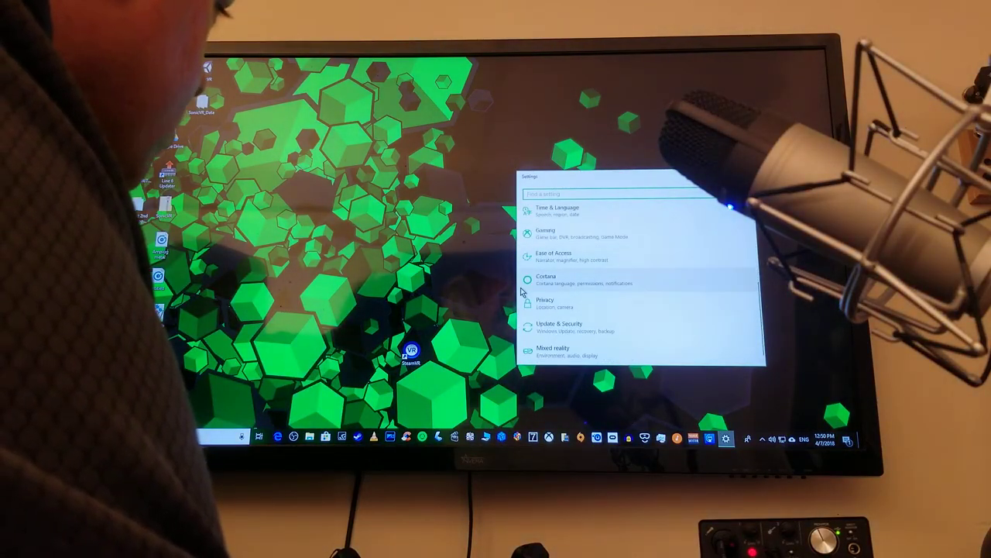
left_click(545, 279)
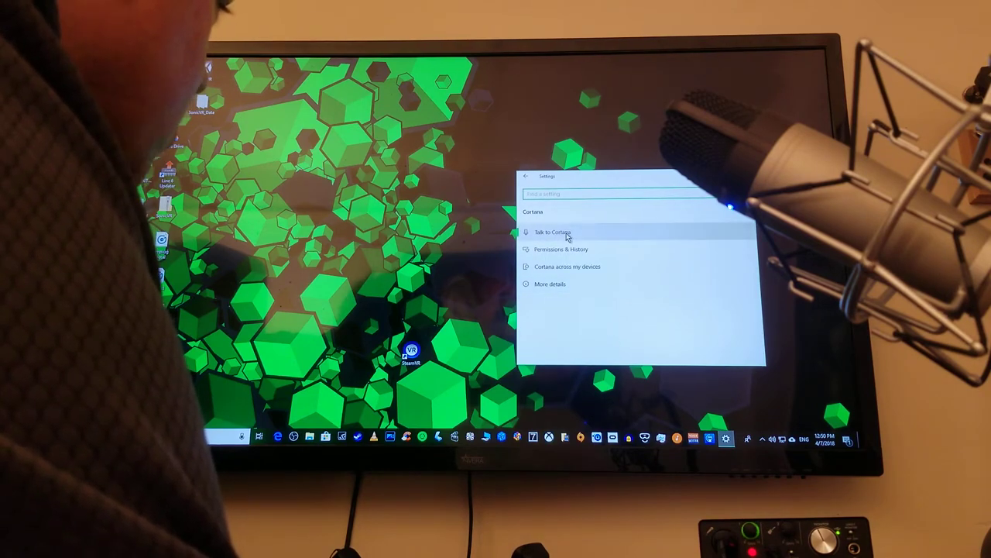
Under Talk to Cortana, switch 'Let Cortana respond to Hey Cortana' on for anyone
left_click(553, 232)
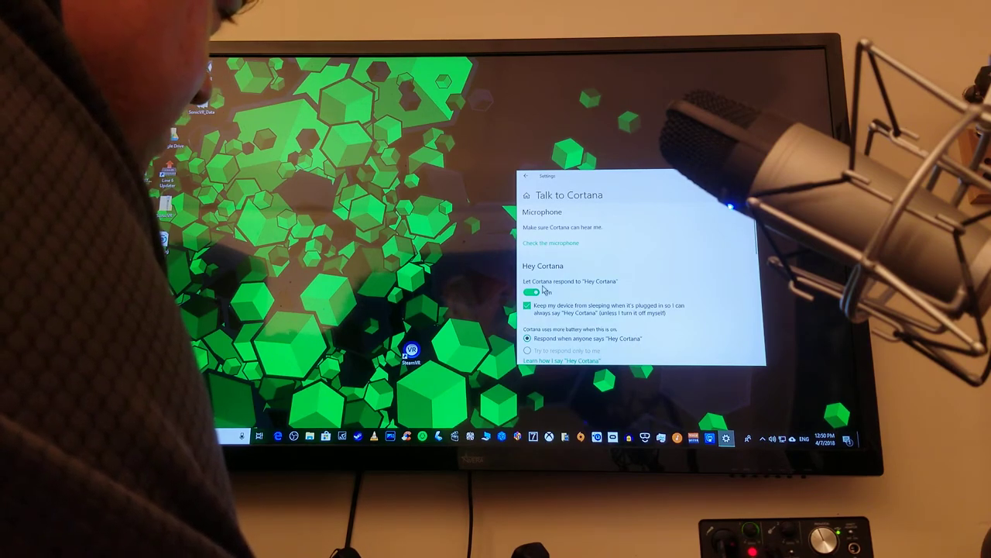
left_click(532, 291)
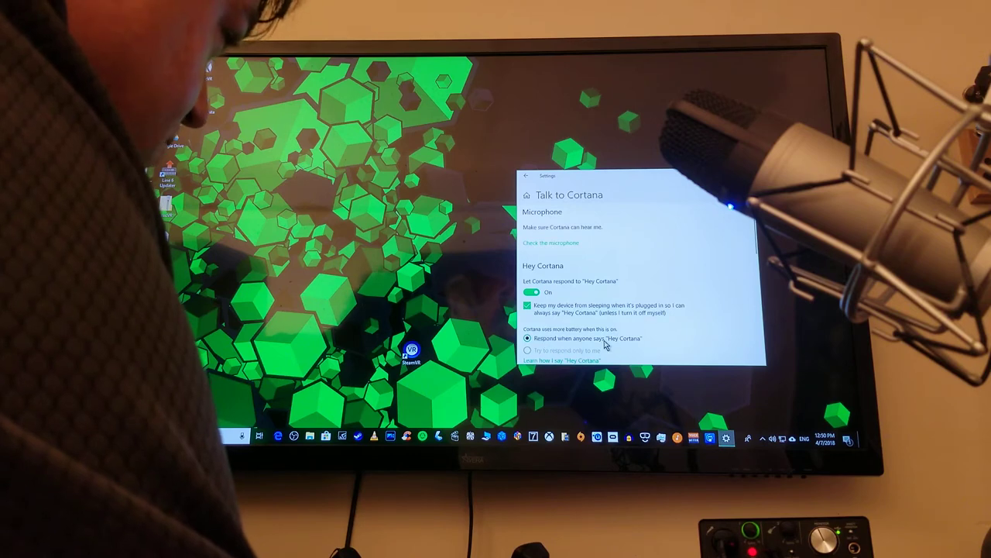
mouse_move(579, 357)
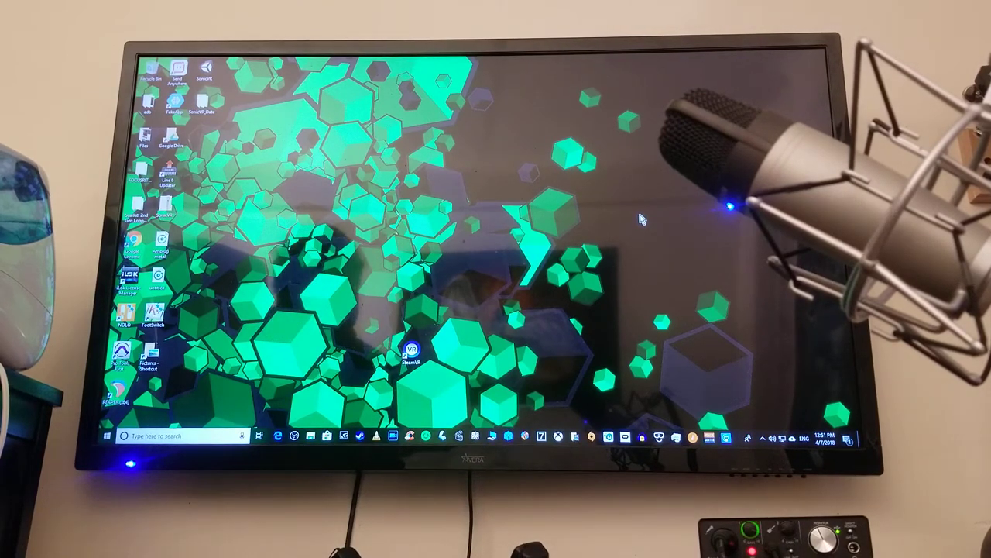
Dismiss Settings and summon Cortana's listening panel by saying 'Hey Cortana'
left_click(124, 435)
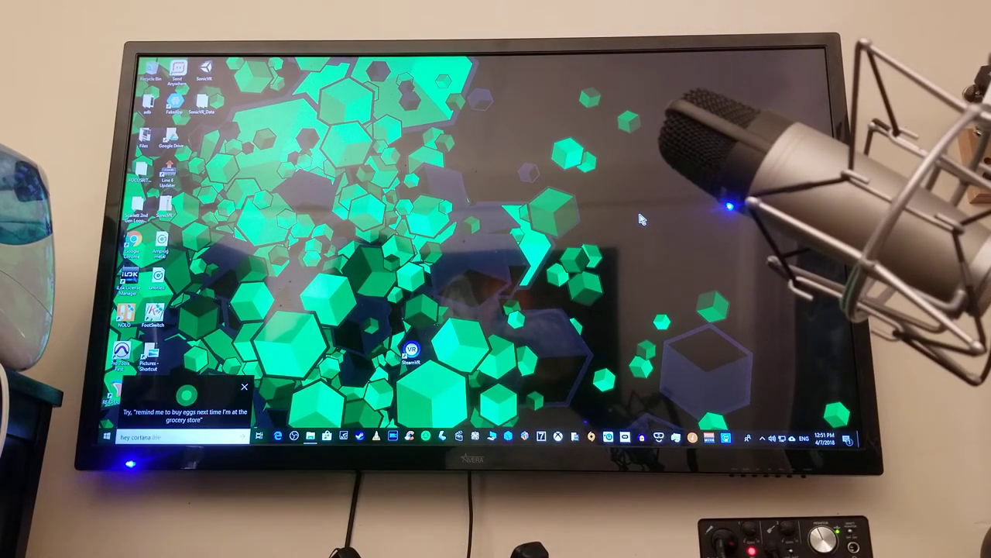